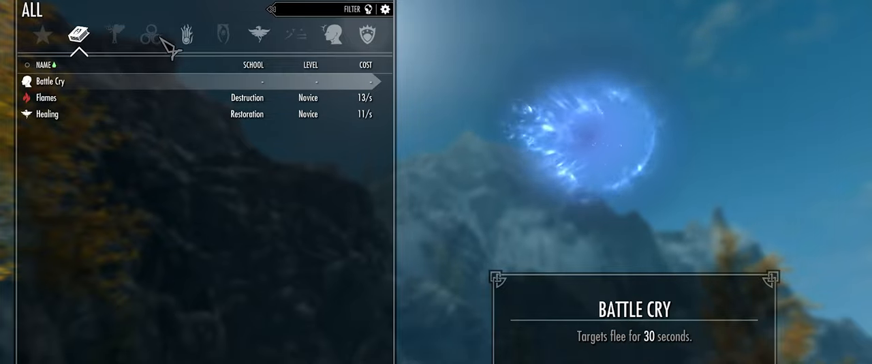
Send SkyUI_5_2_SE to Mod Organizer 2, begin Quick Install, and return to Nexus files
left_click(74, 35)
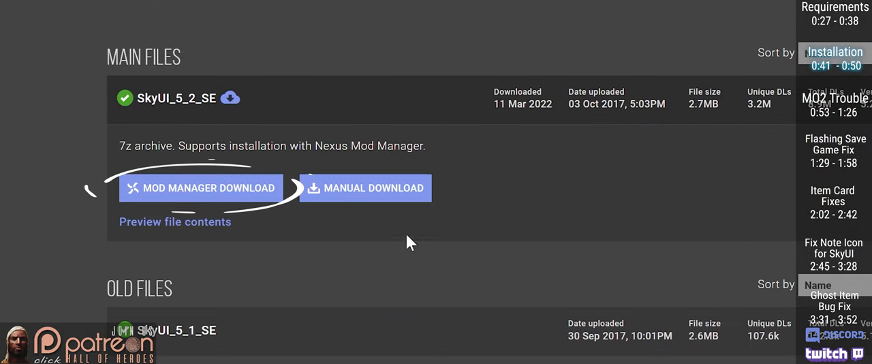
left_click(200, 188)
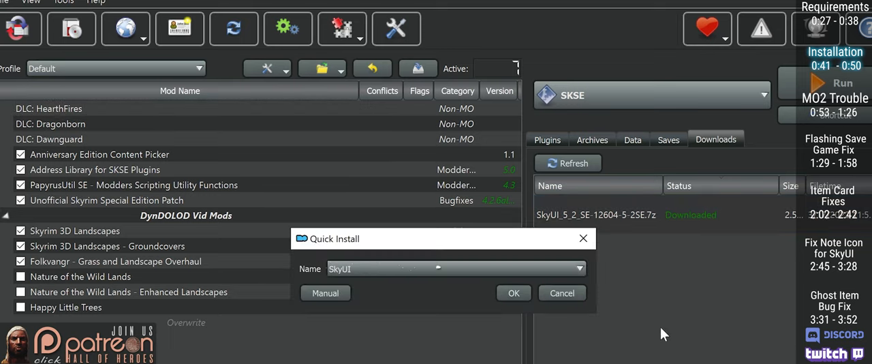
left_click(514, 293)
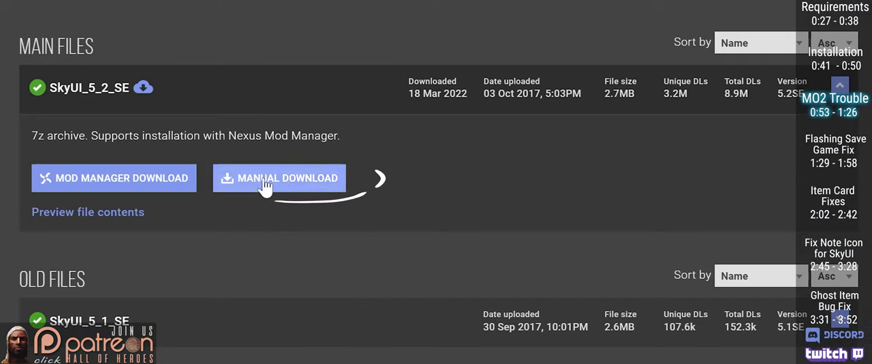
Manually download SkyUI, extract it to the desktop, and repack the .bsa and .esp as 'SkyUI'
left_click(279, 178)
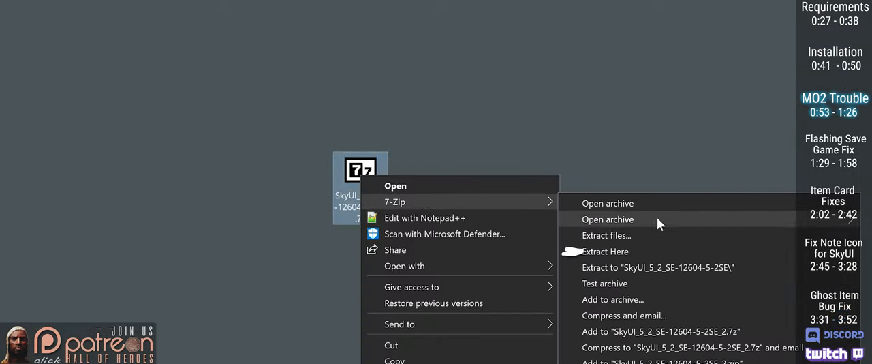
left_click(606, 251)
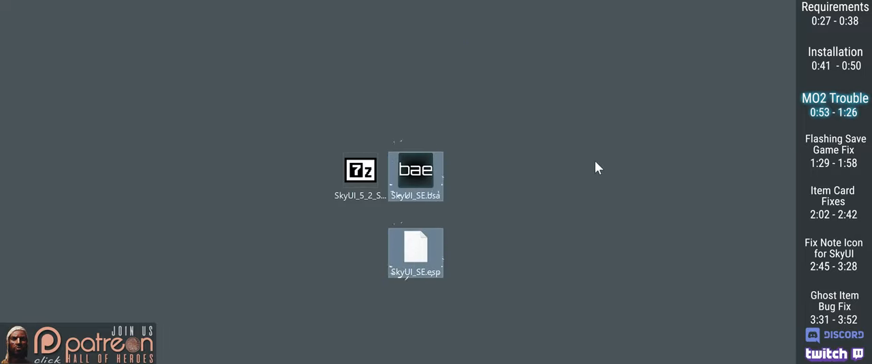
right_click(415, 171)
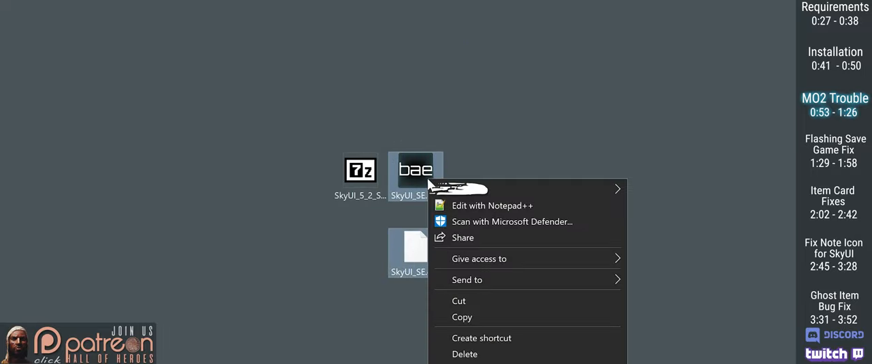
left_click(467, 189)
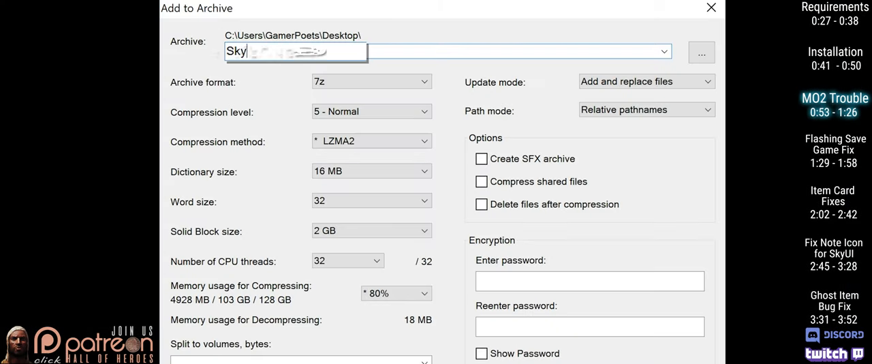
type("UI")
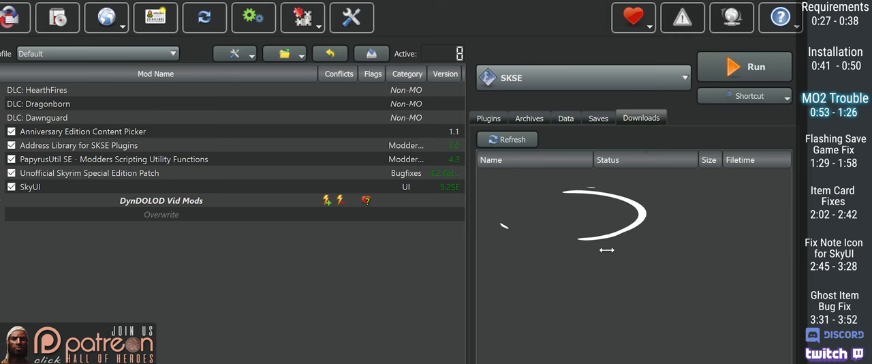
Launch Skyrim with SkyUI enabled and open the in-game System menu
left_click(744, 66)
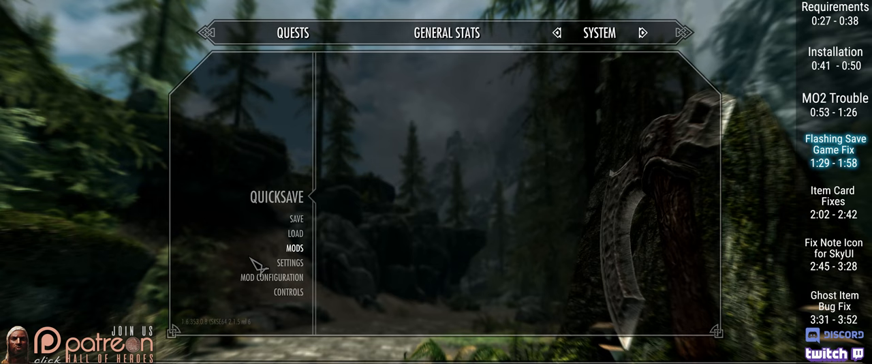
left_click(295, 233)
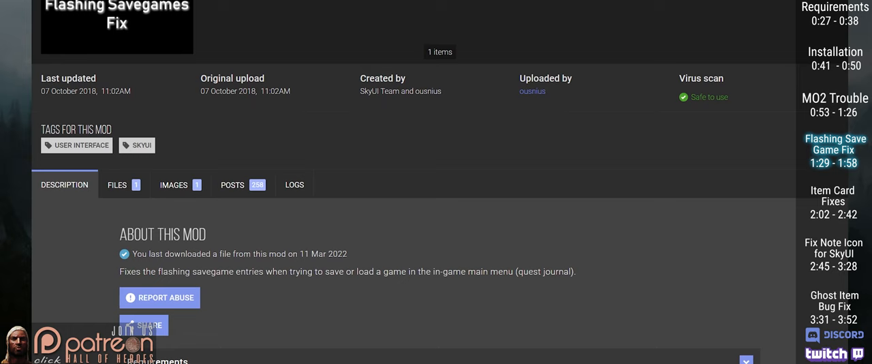
Send the Flashing Savegames Fix main file to the mod manager from its Files tab
left_click(116, 185)
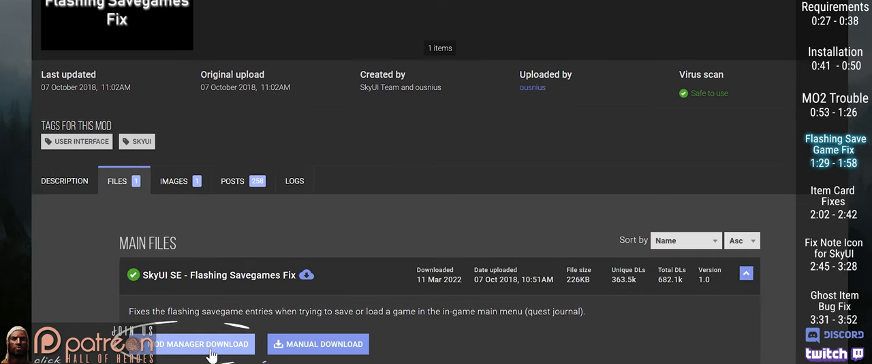
left_click(196, 344)
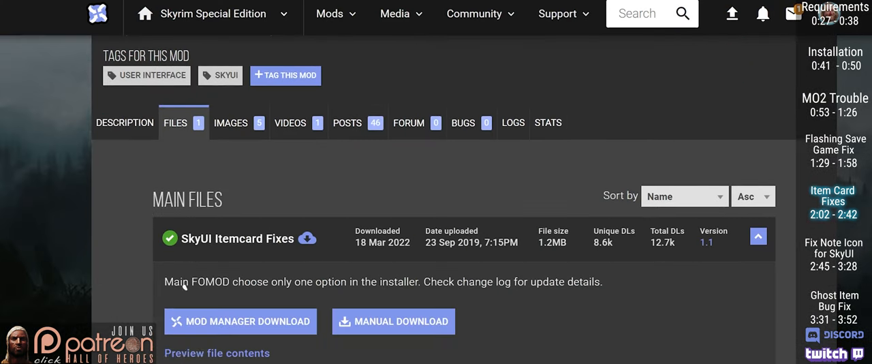
Download SkyUI Itemcard Fixes via Mod Manager and launch its installer from MO2 Downloads
left_click(240, 321)
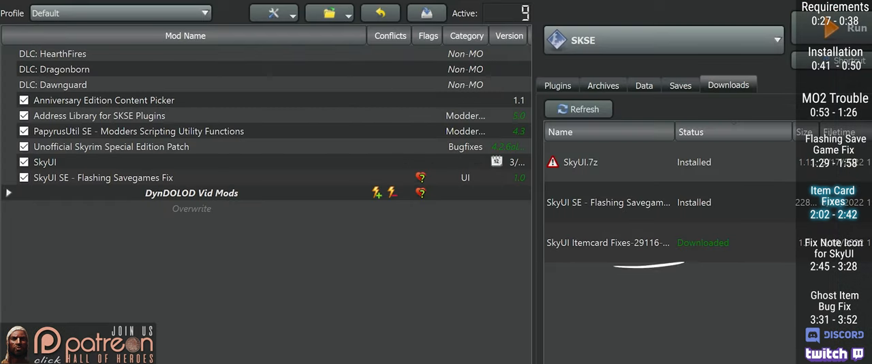
double_click(607, 242)
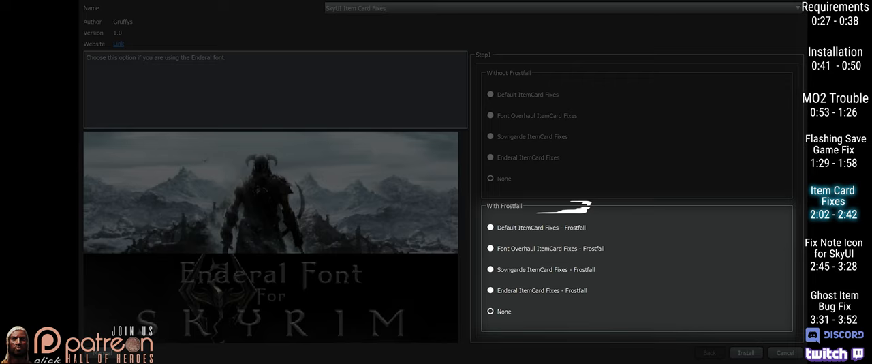
Install Item Card Fixes using Default ItemCard Fixes under Without Frostfall
left_click(490, 226)
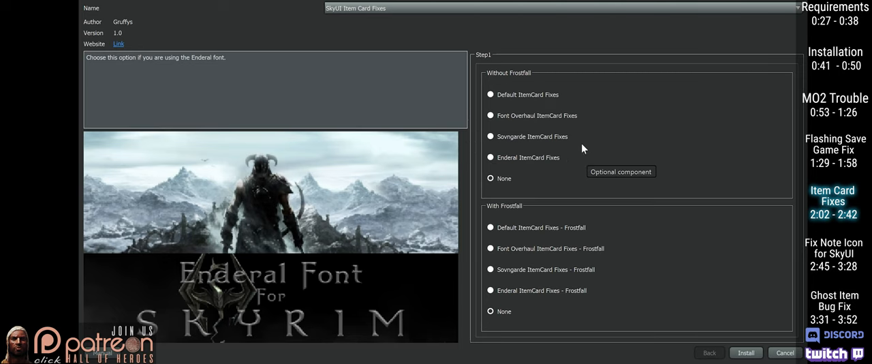
left_click(491, 94)
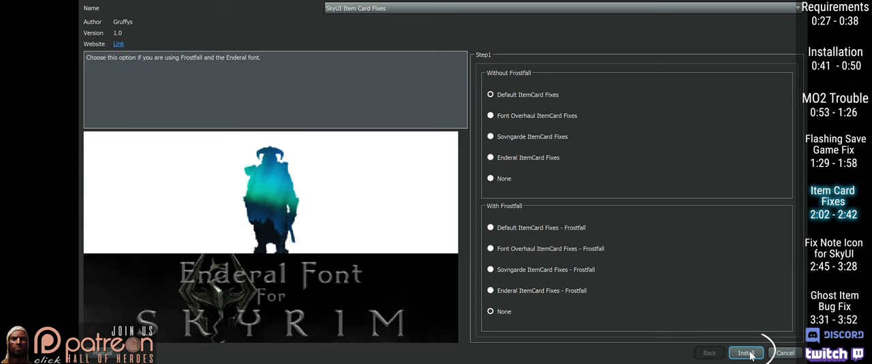
left_click(746, 352)
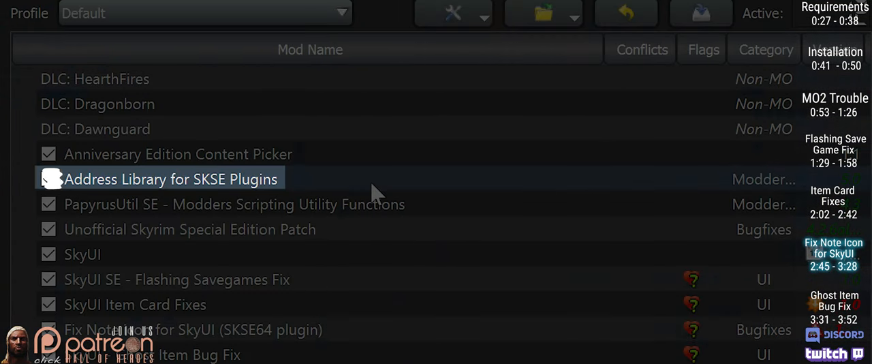
Show Fix Note Icon for SkyUI's AE and SE 1.5.97 files on Nexus
left_click(832, 254)
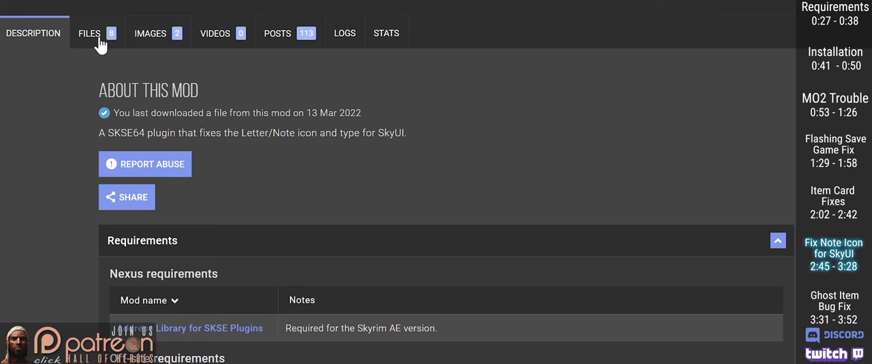
left_click(90, 33)
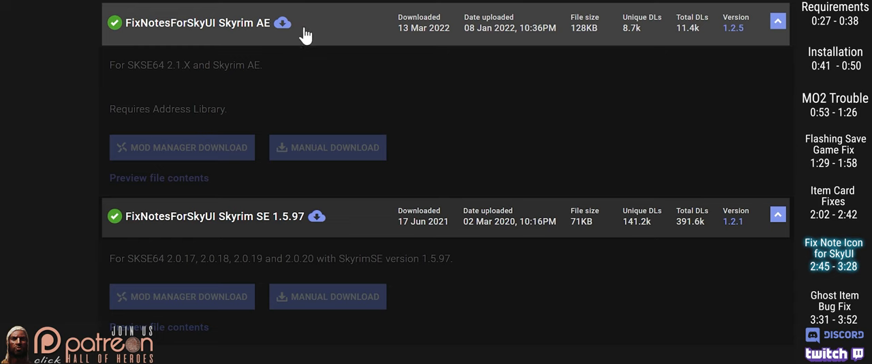
mouse_move(289, 203)
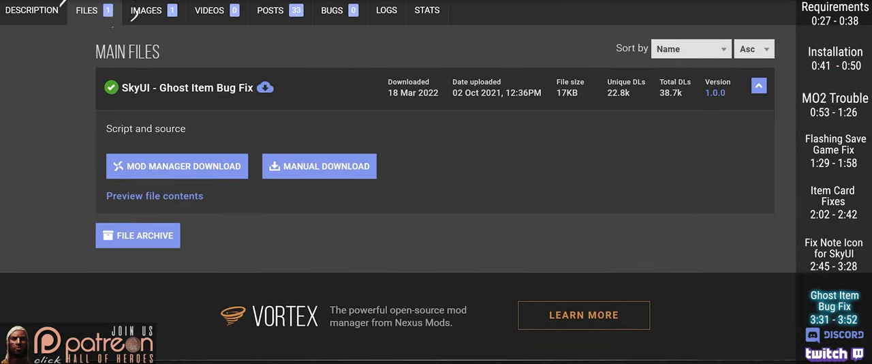
Send Ghost Item Bug Fix to MO2 and confirm its Quick Install
left_click(183, 166)
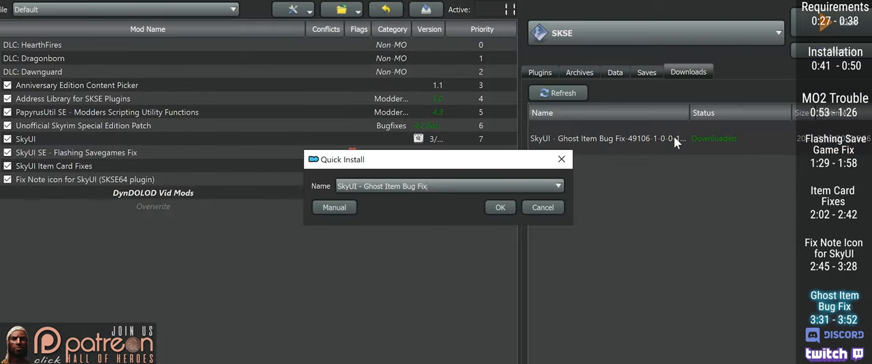
left_click(500, 207)
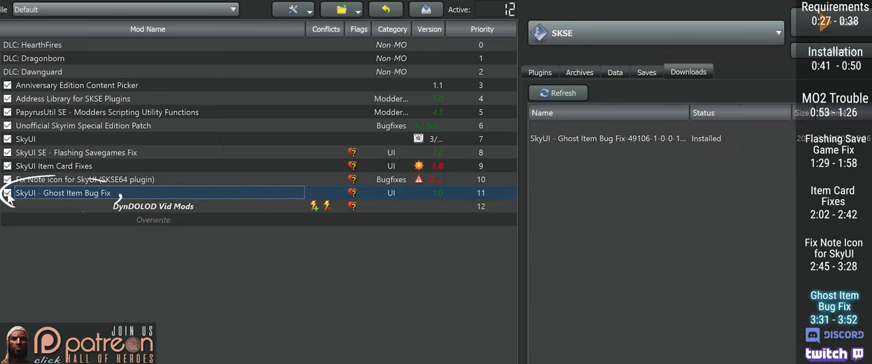